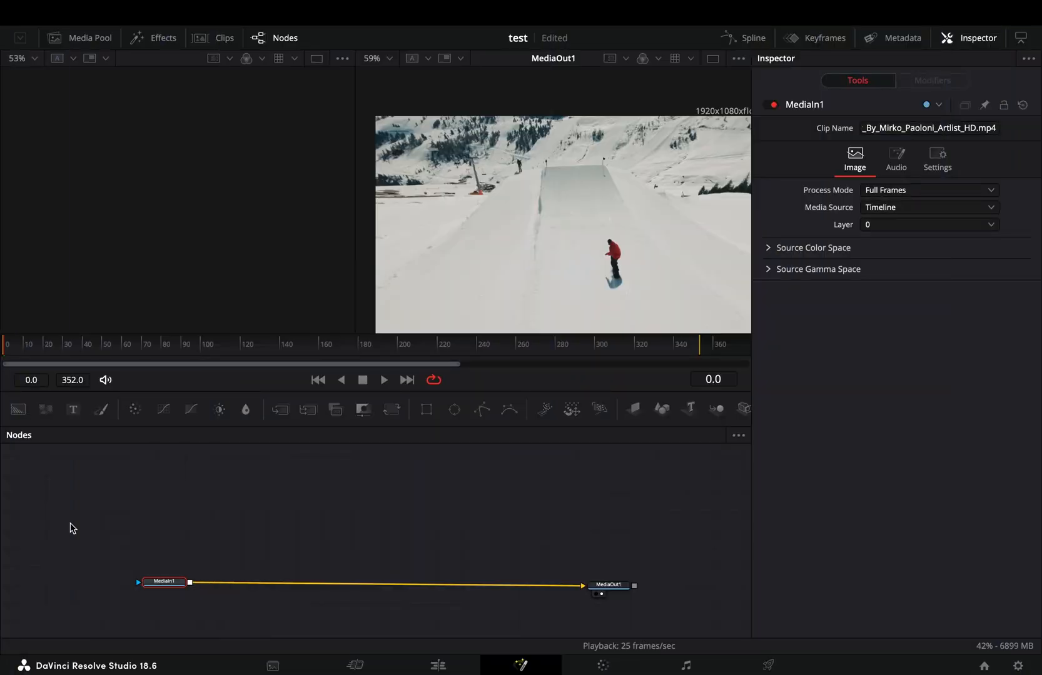
Add a TimeStretcher node (searched as 'time') between MediaIn1 and MediaOut1
{"action": "type", "text": "time"}
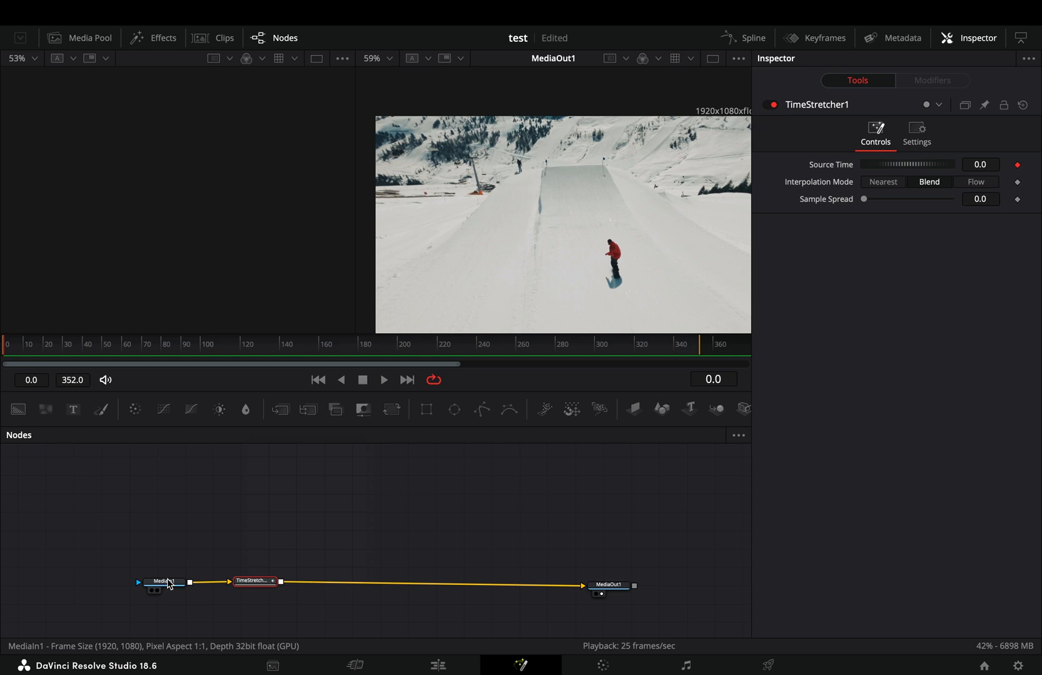
Load MediaIn1 into the left viewer and keyframe Source Time at 110
{"action": "left_click", "coordinate": [164, 581]}
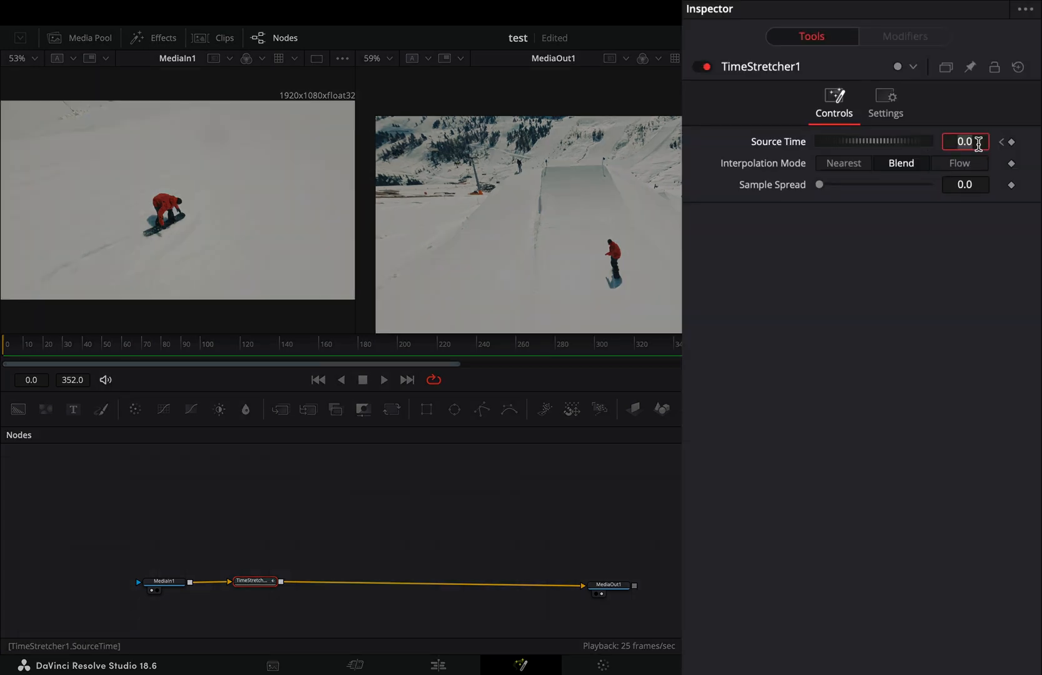
{"action": "left_click", "coordinate": [117, 344]}
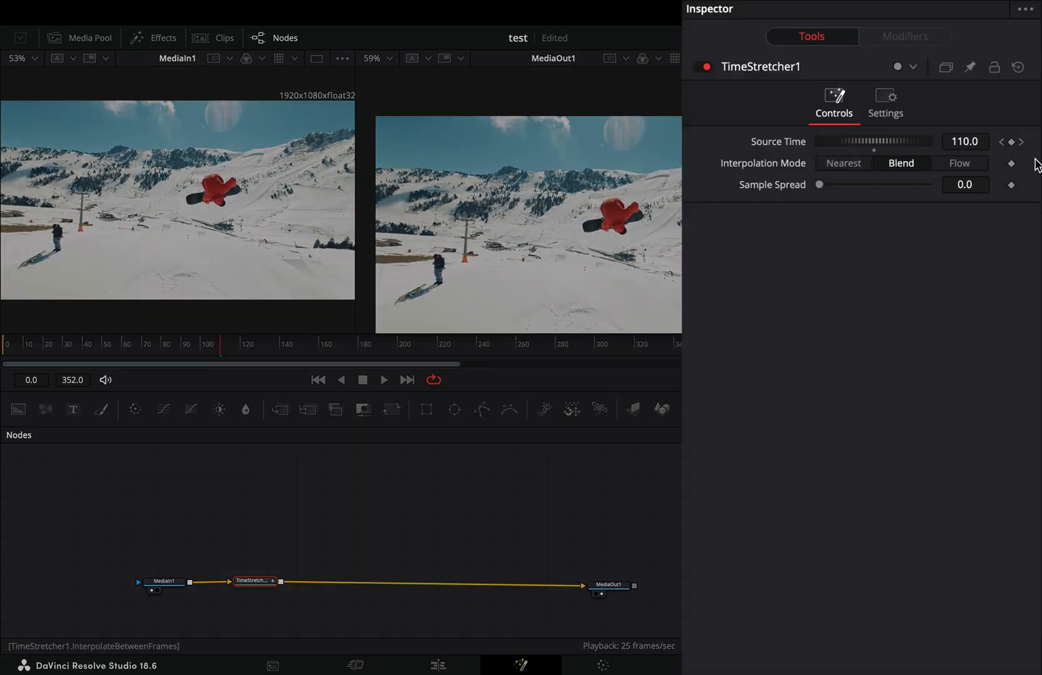
{"action": "left_click", "coordinate": [1011, 141]}
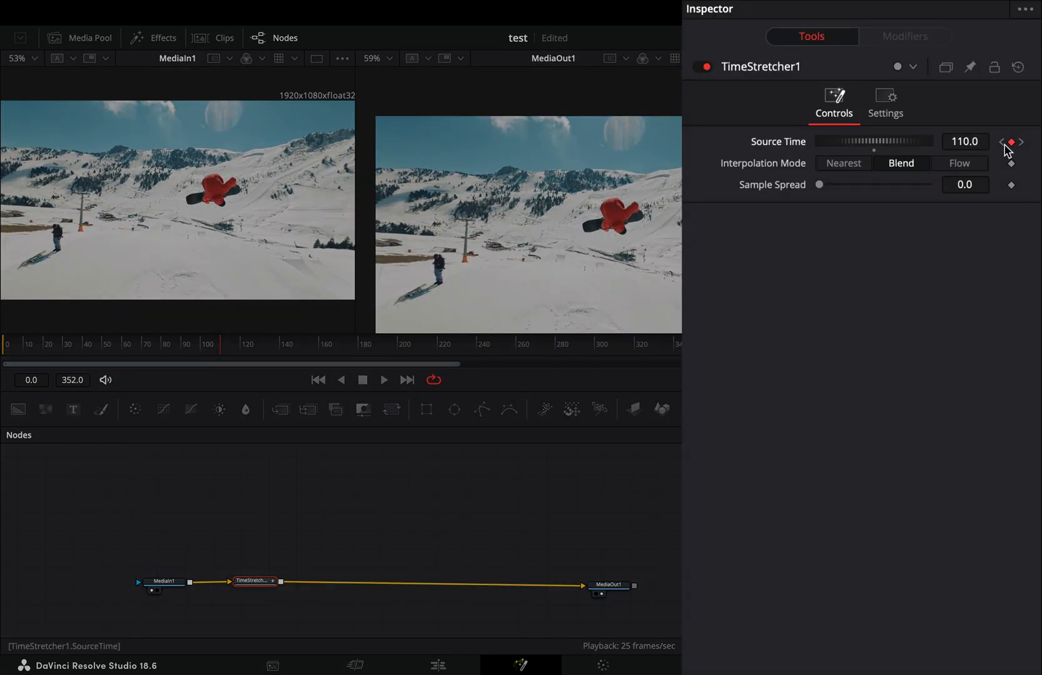
Scrub from about frame 129 to 145 to preview the Source Time ramp
{"action": "left_click", "coordinate": [1022, 141]}
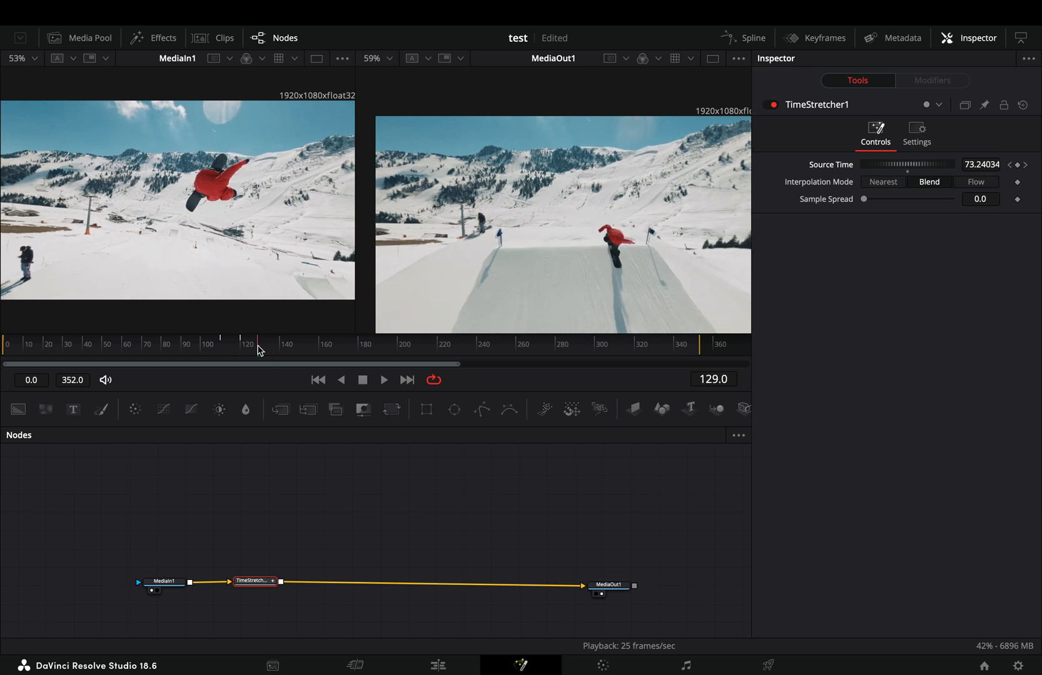
{"action": "left_click_drag", "start_coordinate": [907, 164], "coordinate": [923, 142]}
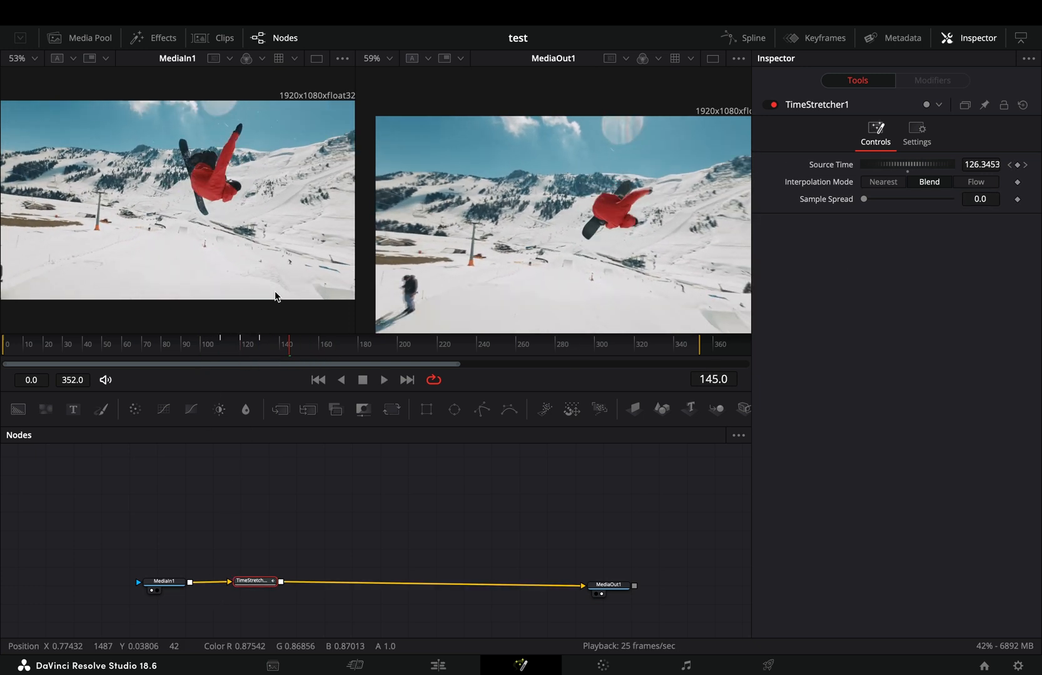
Keyframe Source Time at 150 around frame 215 and scrub back through the ramp
{"action": "left_click", "coordinate": [429, 345]}
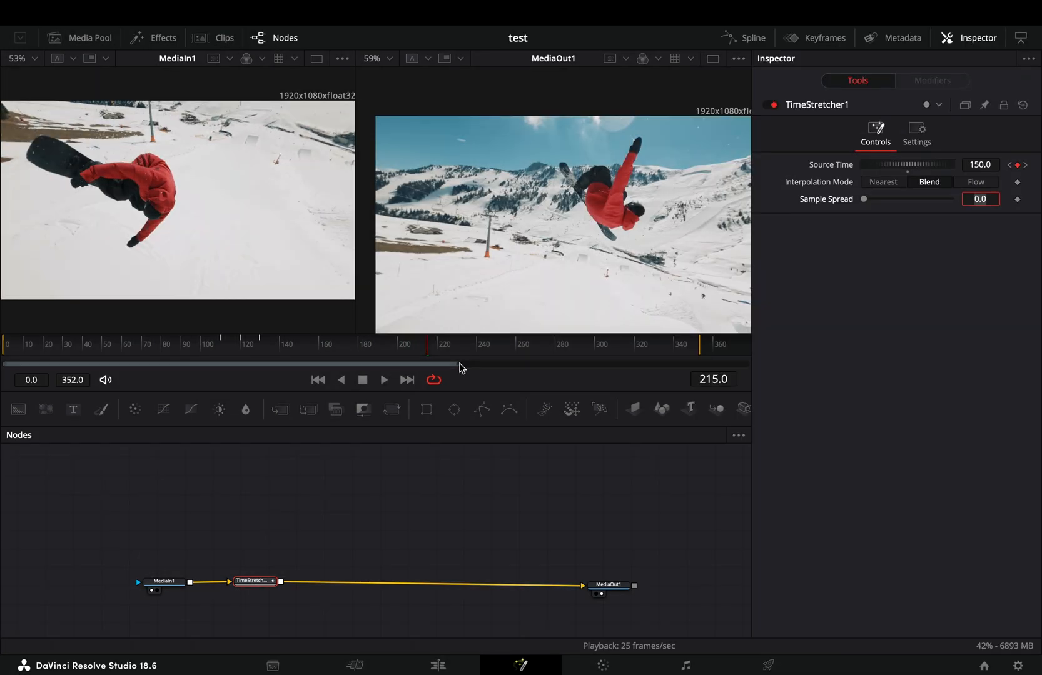
{"action": "left_click_drag", "start_coordinate": [427, 345], "coordinate": [445, 345]}
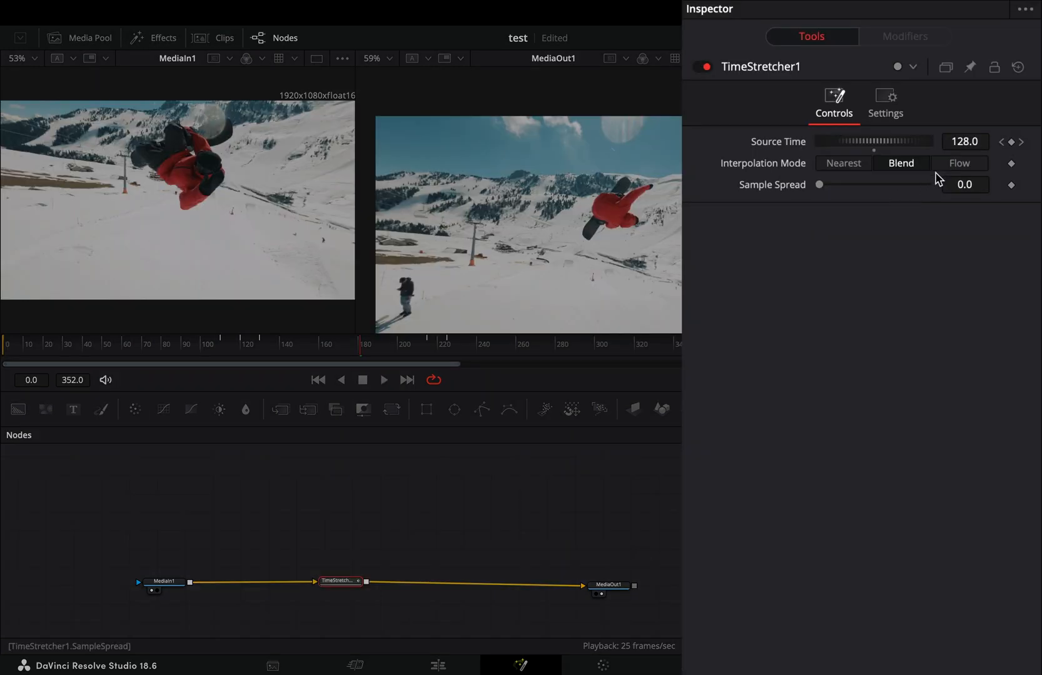
Switch Interpolation Mode to Flow with Clamp Edges enabled
{"action": "left_click", "coordinate": [959, 163]}
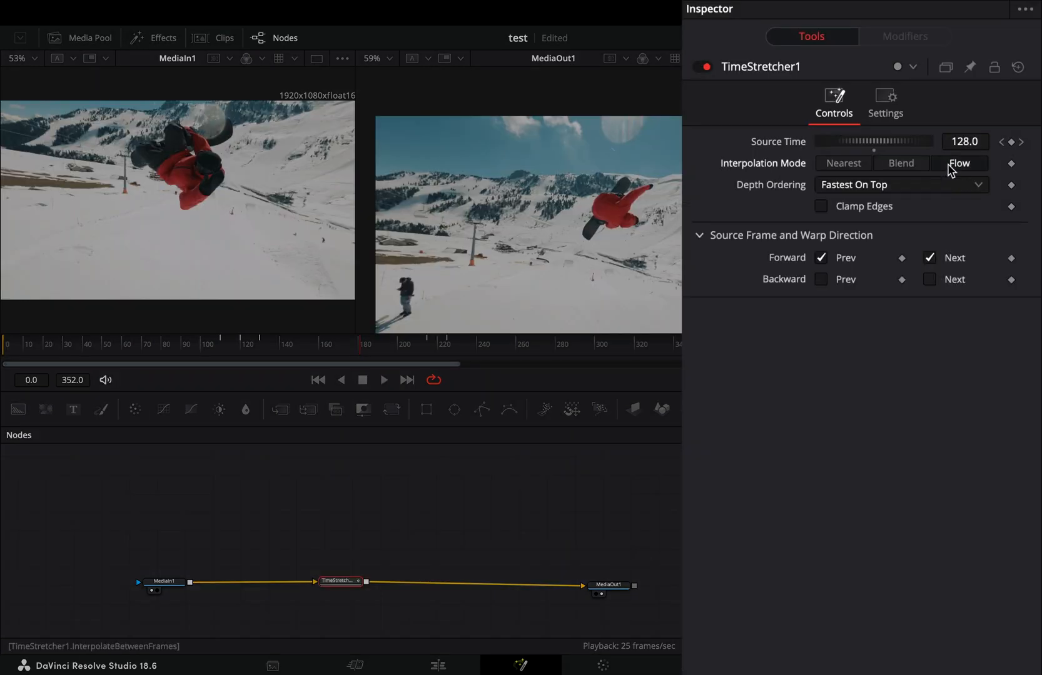
{"action": "left_click", "coordinate": [822, 206]}
{"action": "type", "text": "opti"}
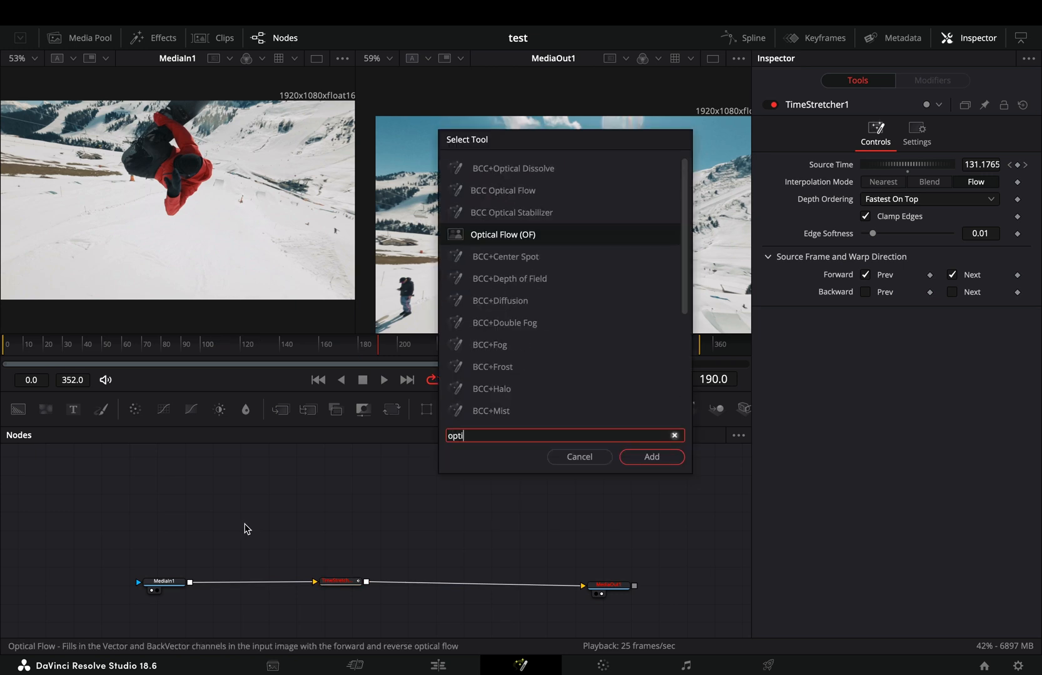
Add an Optical Flow node feeding the TimeStretcher and expand its Advanced settings
{"action": "left_click", "coordinate": [651, 457]}
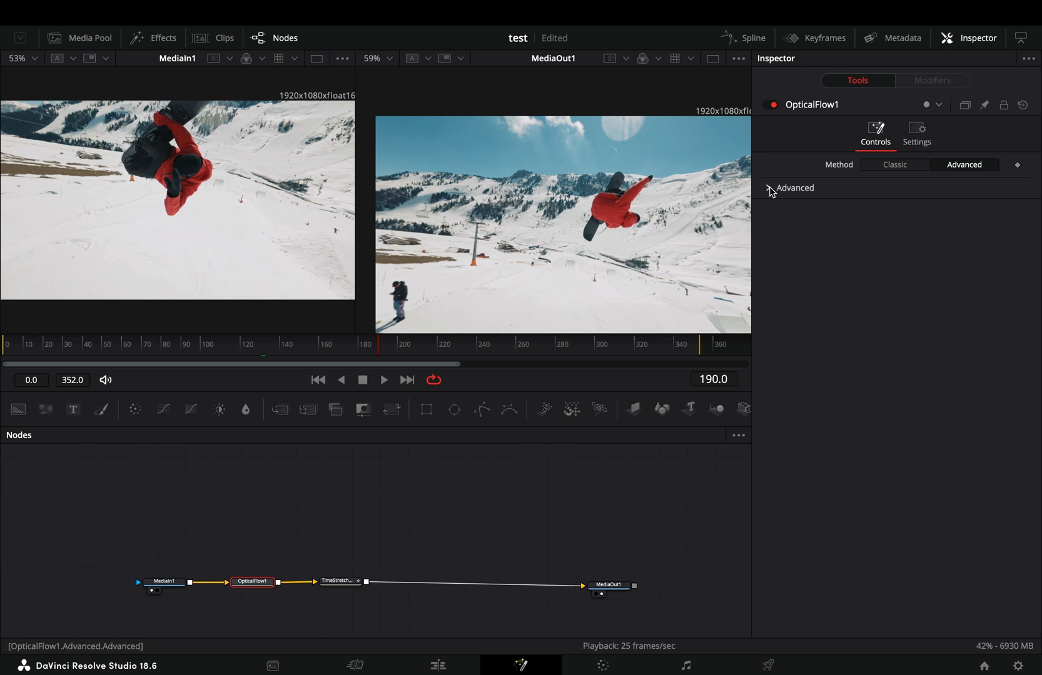
{"action": "left_click", "coordinate": [771, 187]}
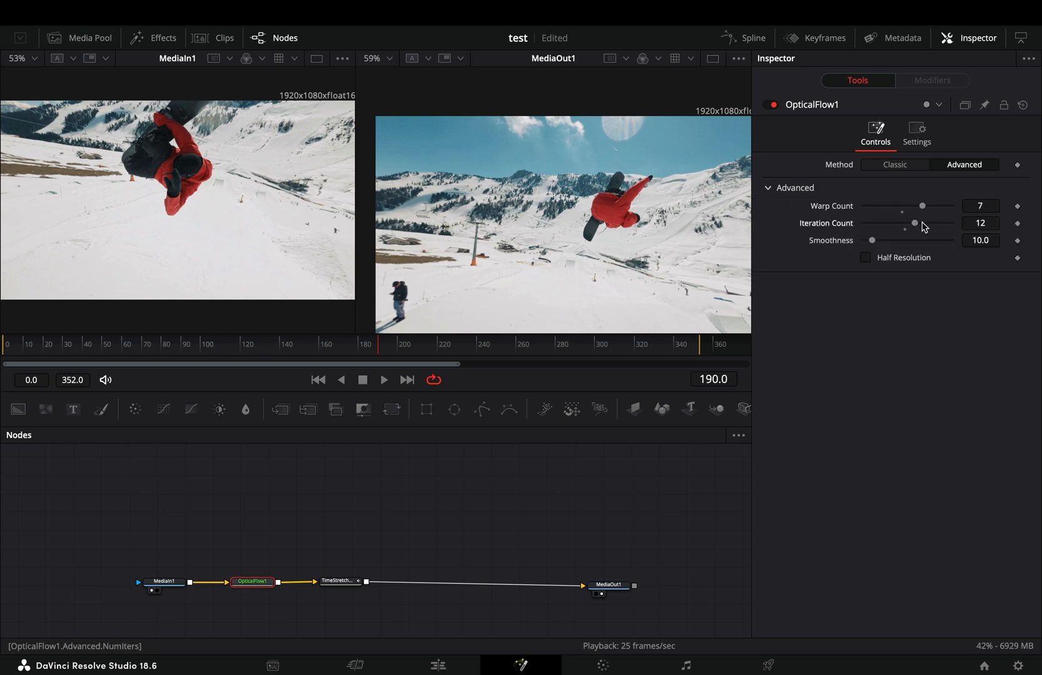